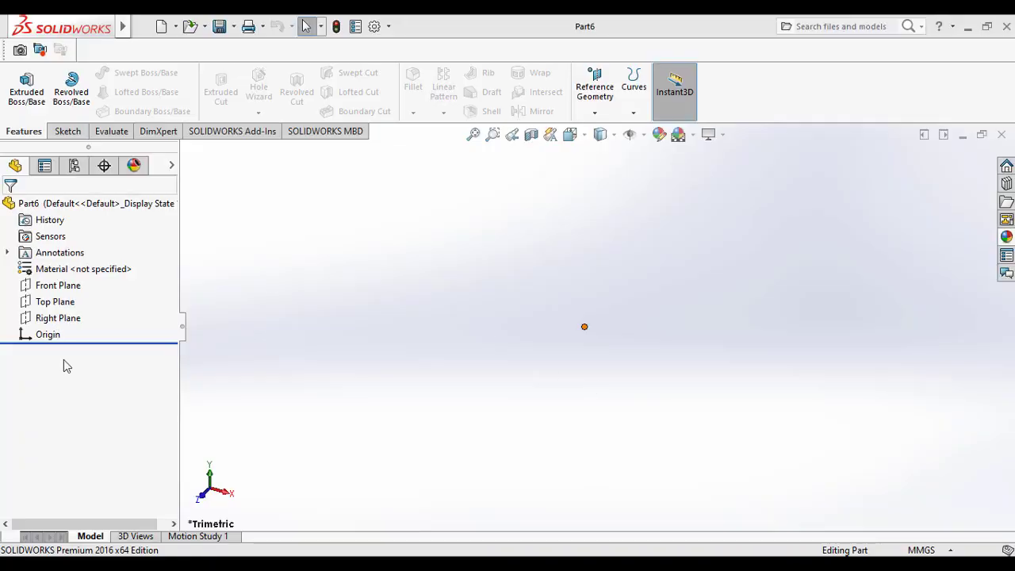
pyautogui.moveTo(646, 475)
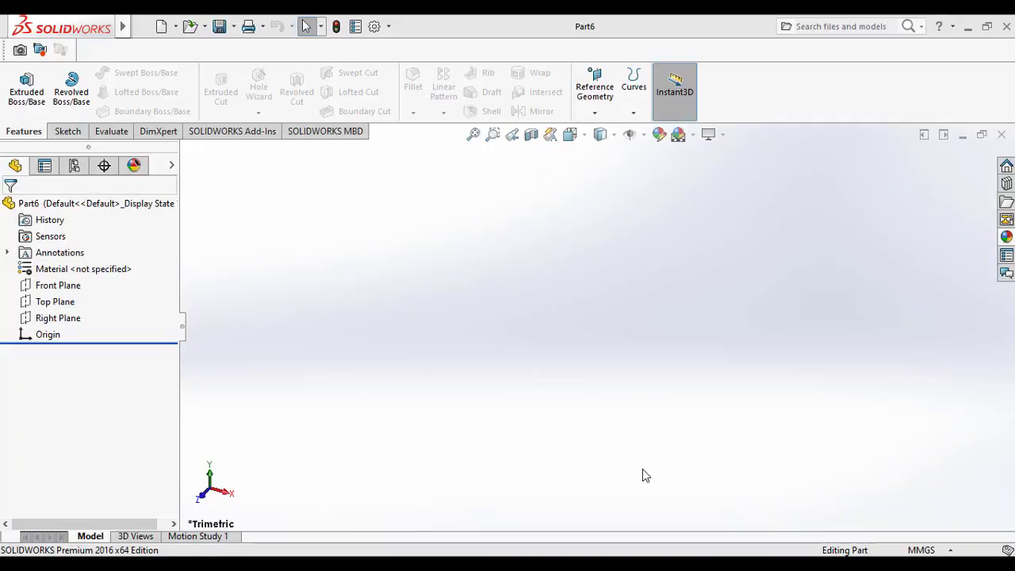
# Select Top Plane and start a sketch on it.
pyautogui.click(55, 301)
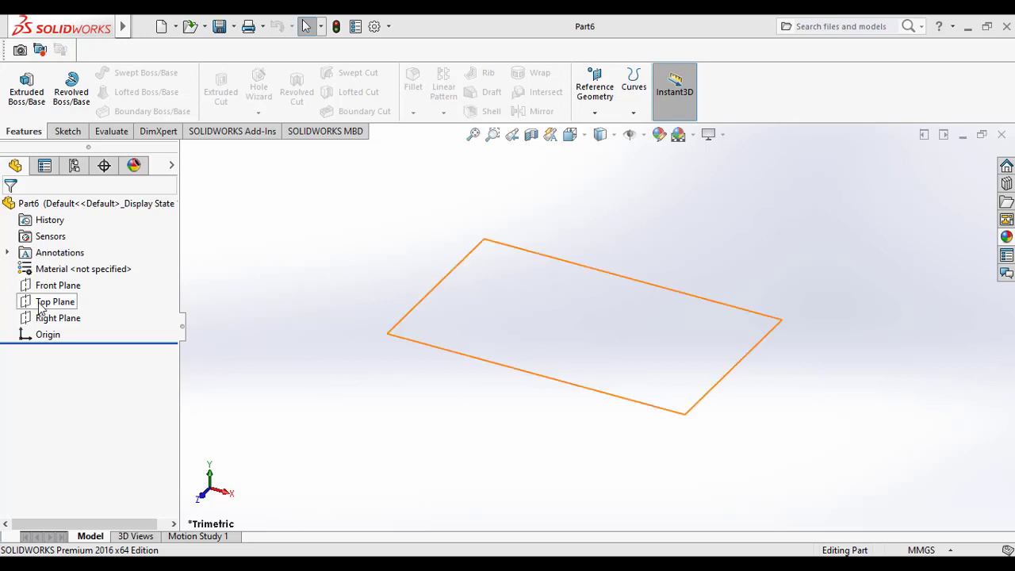
pyautogui.rightClick(56, 301)
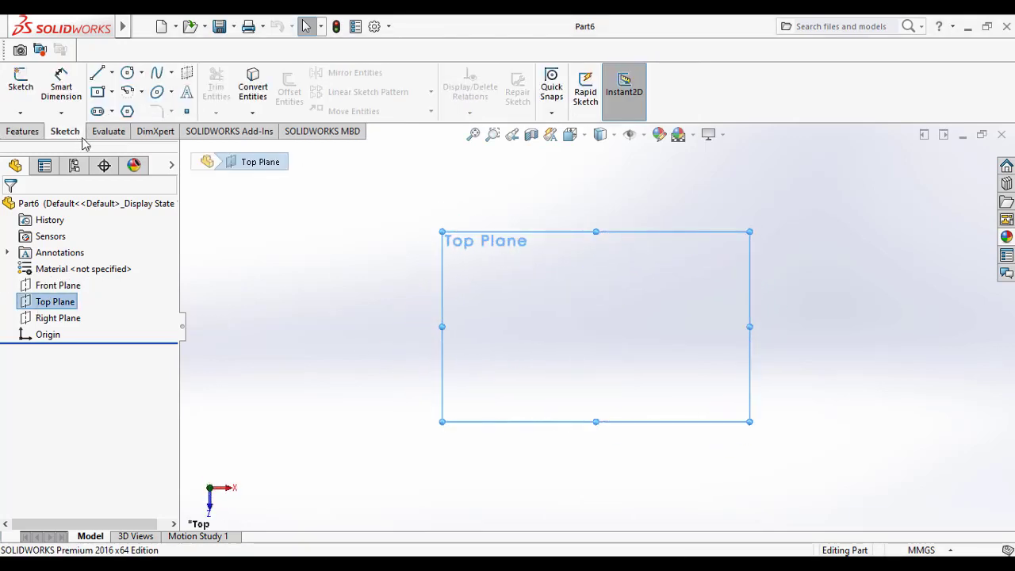
pyautogui.moveTo(128, 111)
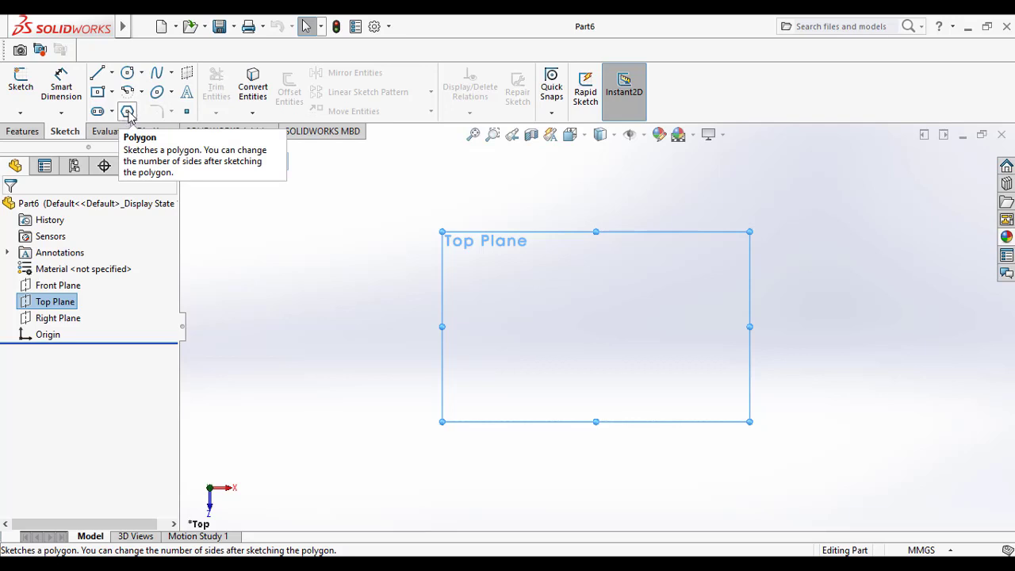
# Draw a three-sided polygon centred on the origin with an inscribed circle.
pyautogui.click(128, 111)
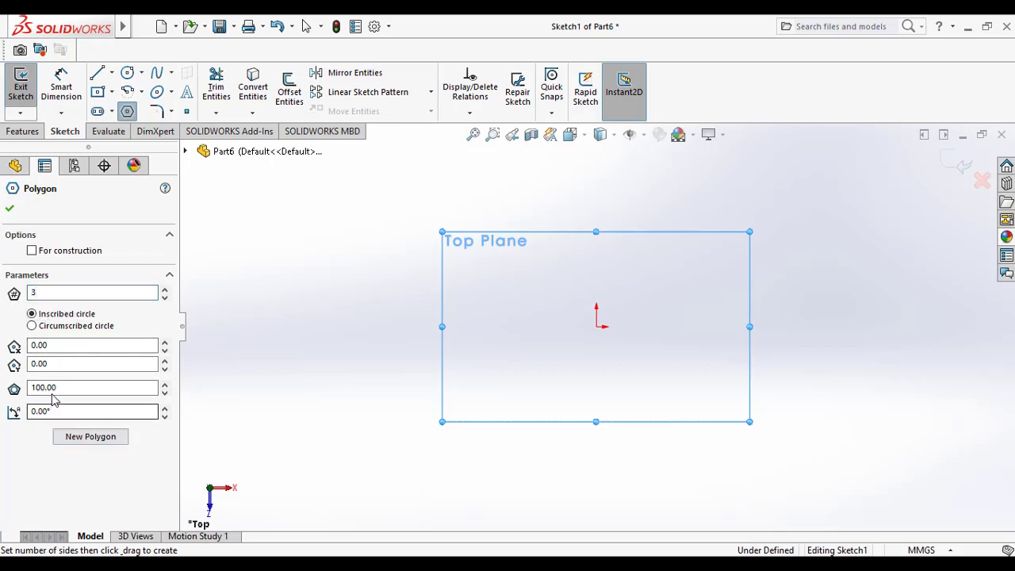
pyautogui.moveTo(601, 331)
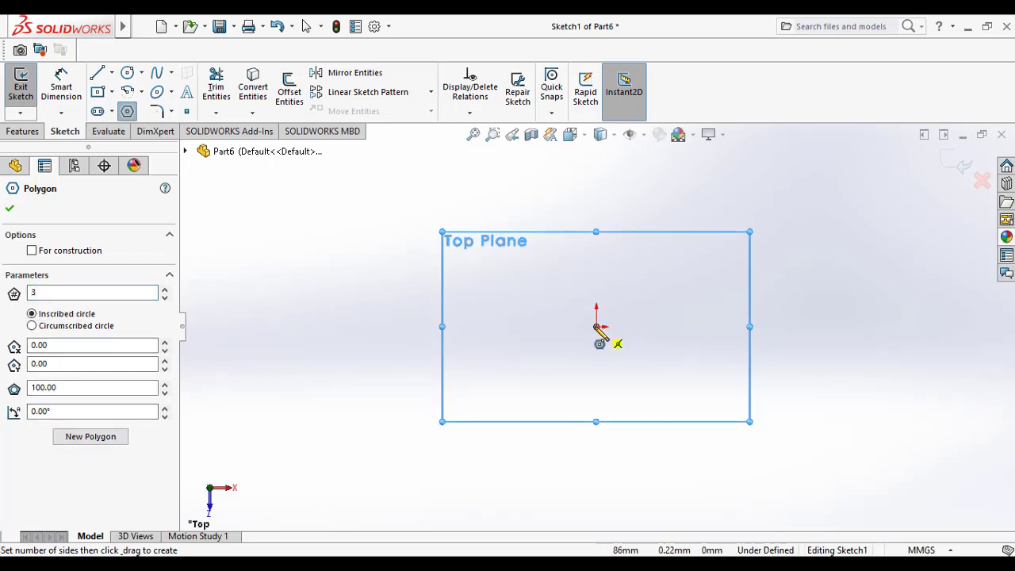
pyautogui.moveTo(597, 327); pyautogui.dragTo(480, 389)
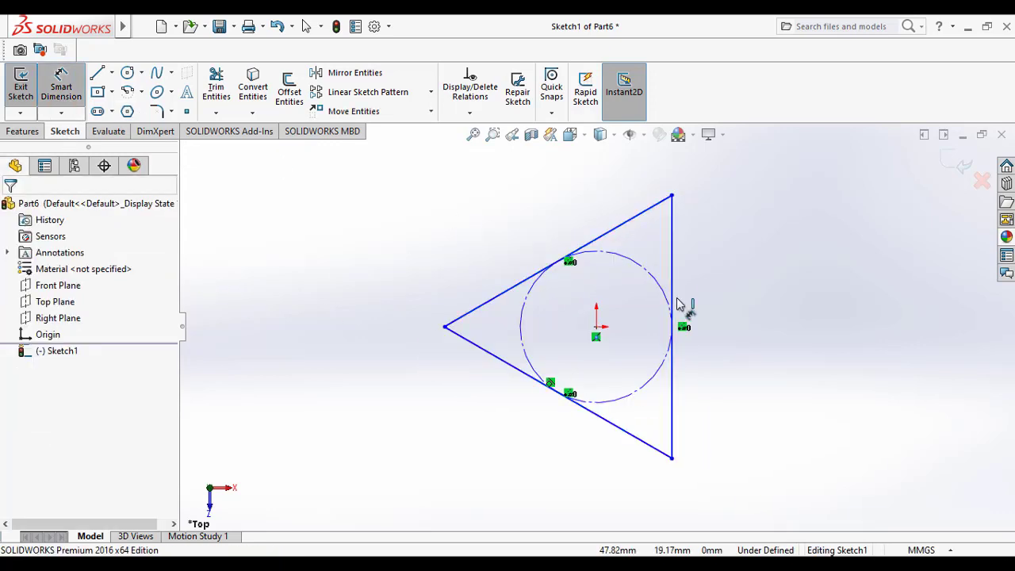
# Dimension the lower triangle side to 100 mm and accept the extra dimension as driven.
pyautogui.click(672, 325)
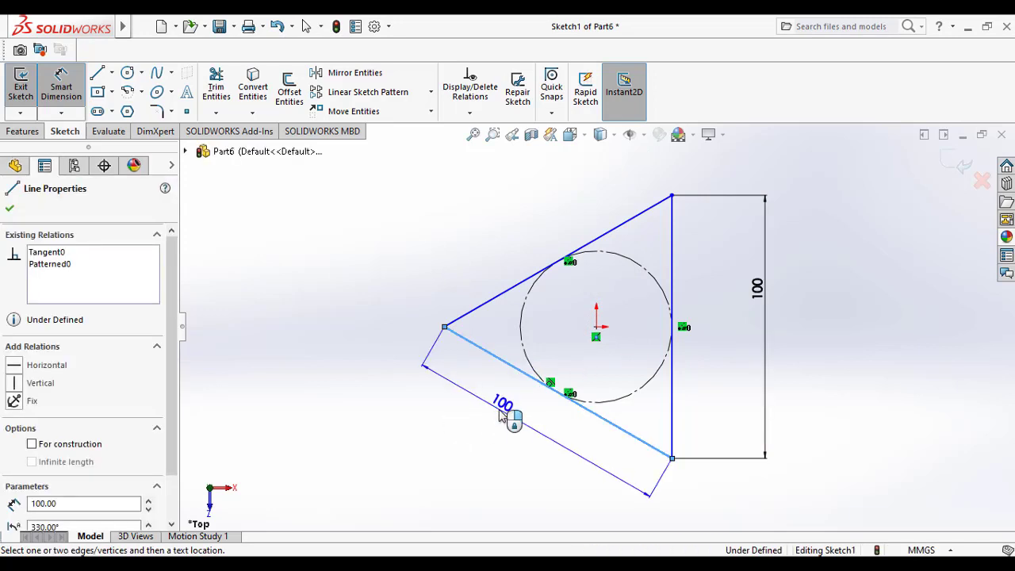
pyautogui.click(502, 412)
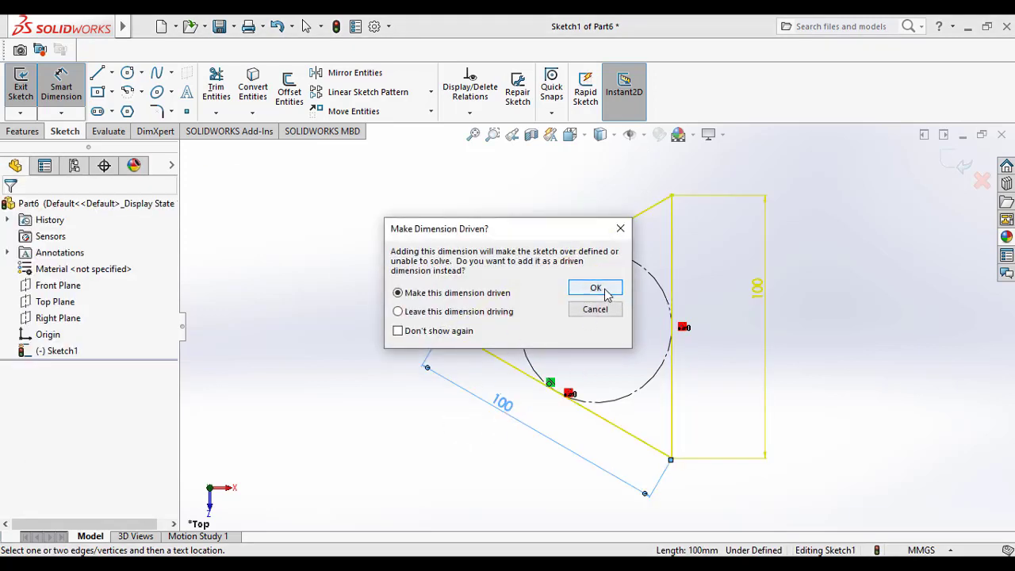
pyautogui.click(596, 287)
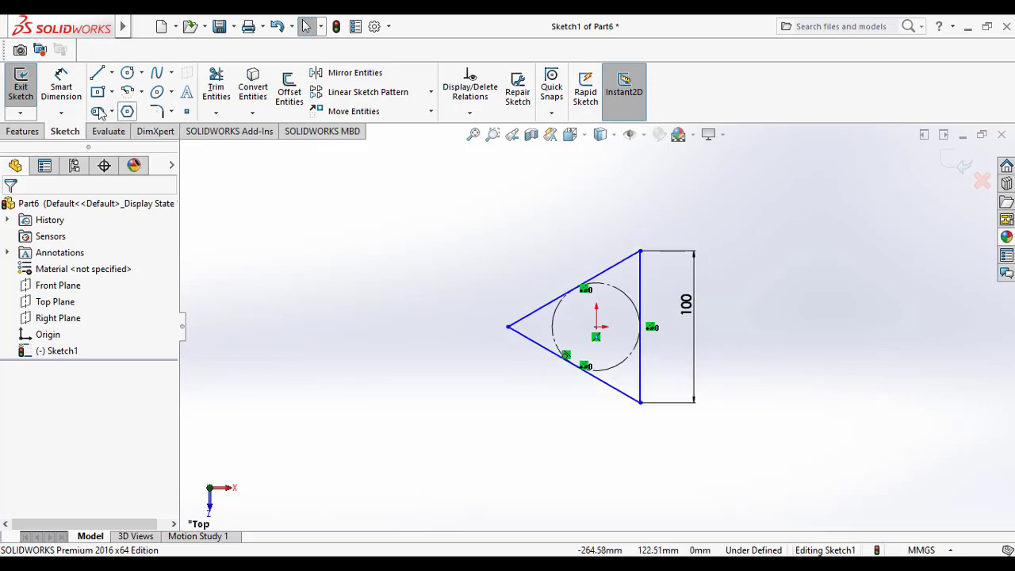
pyautogui.click(601, 134)
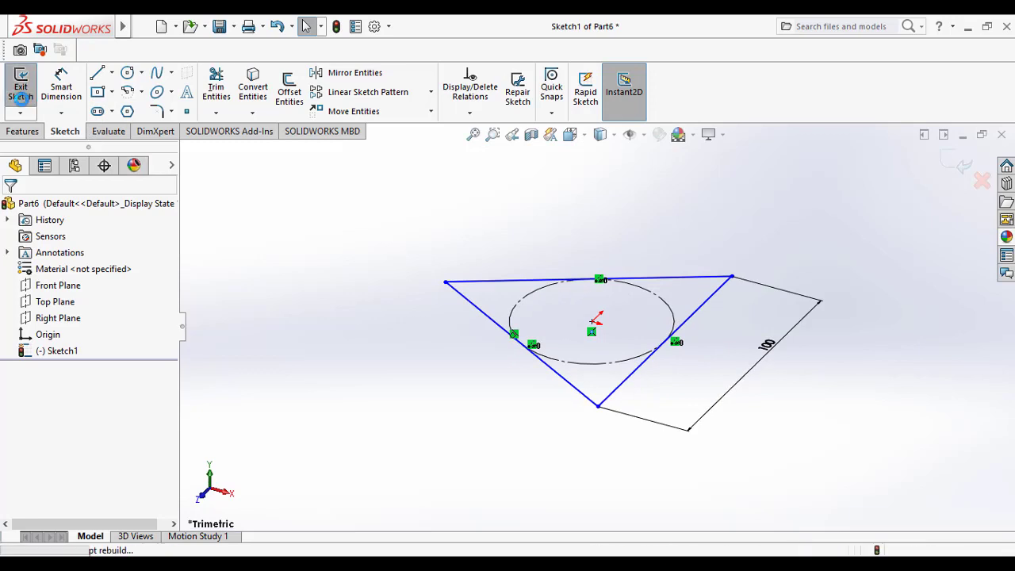
# Exit the sketch and create Plane1 offset 81.23 mm from Top Plane.
pyautogui.click(20, 87)
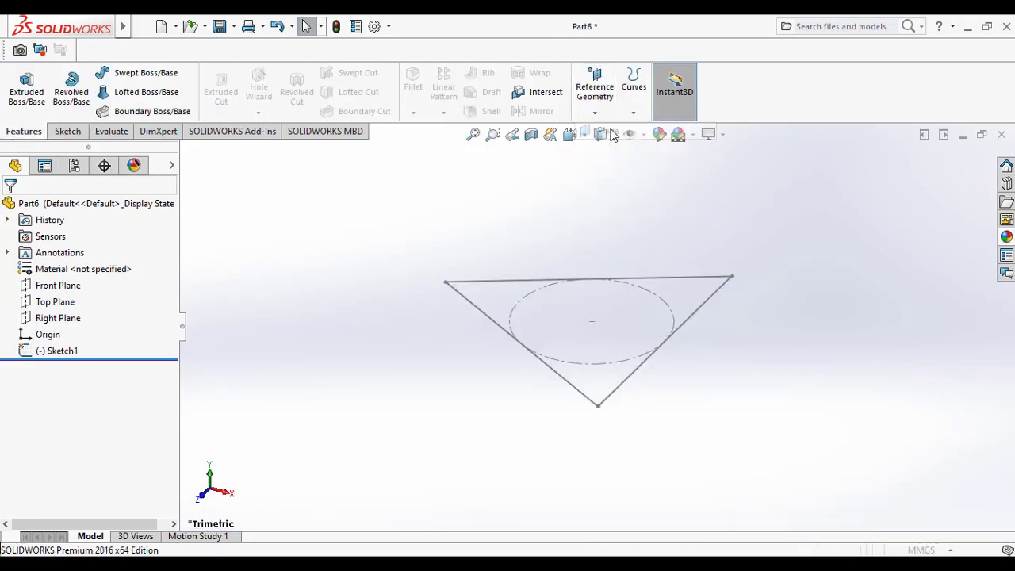
pyautogui.click(594, 86)
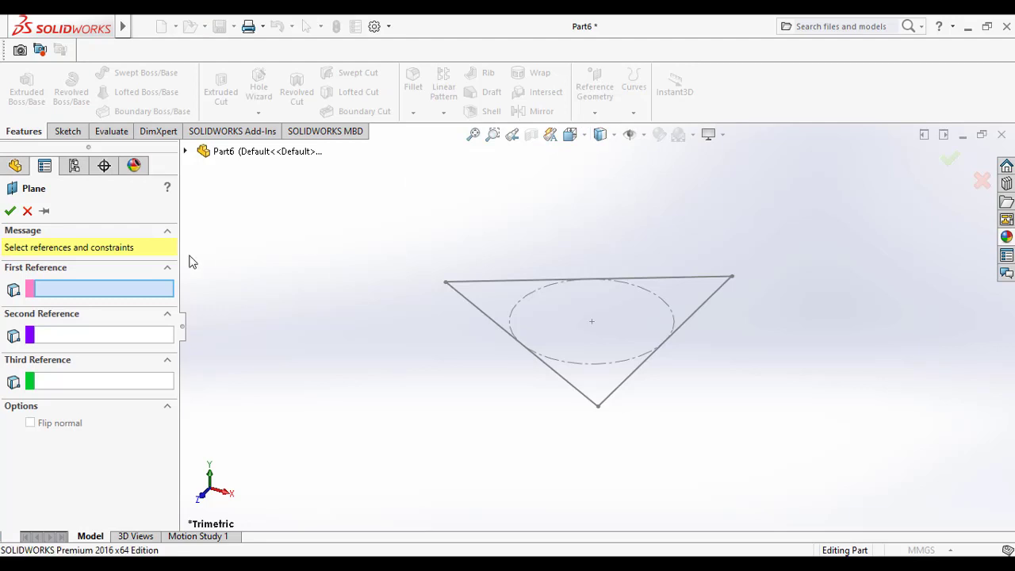
pyautogui.click(185, 151)
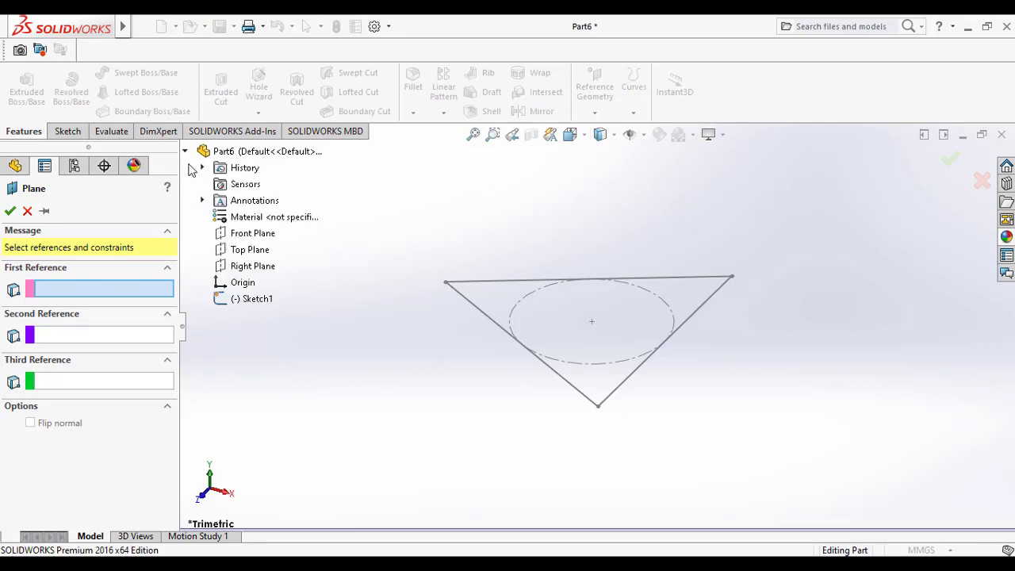
pyautogui.click(249, 249)
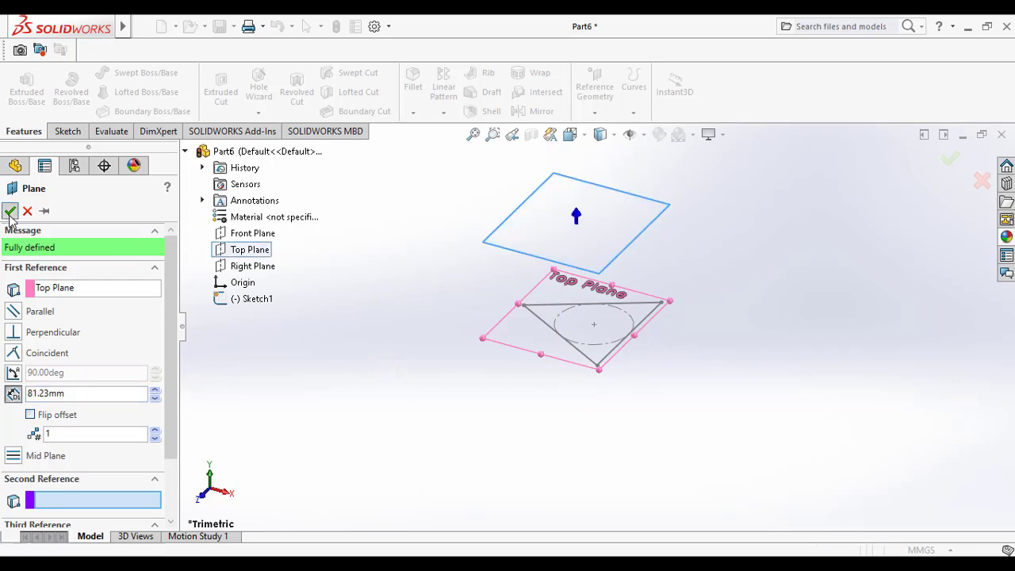
pyautogui.click(11, 210)
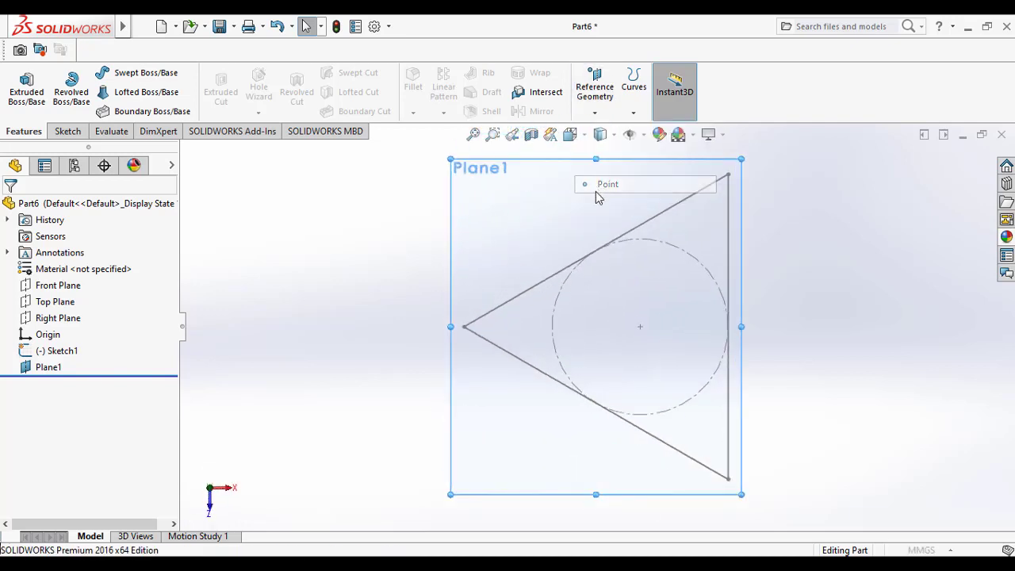
# Create Point1 at the centre of Plane1 above the triangle.
pyautogui.click(607, 184)
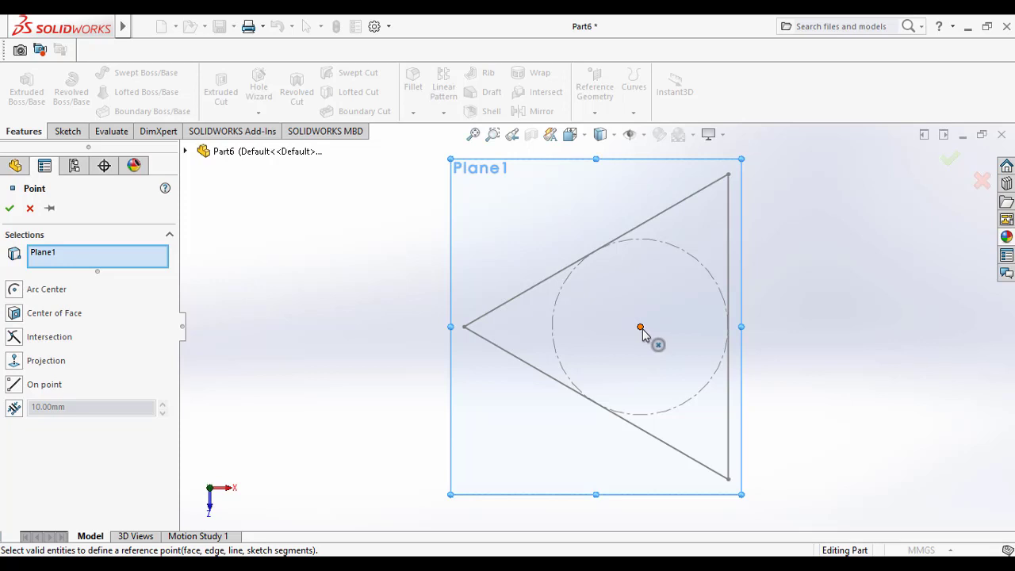
pyautogui.click(640, 328)
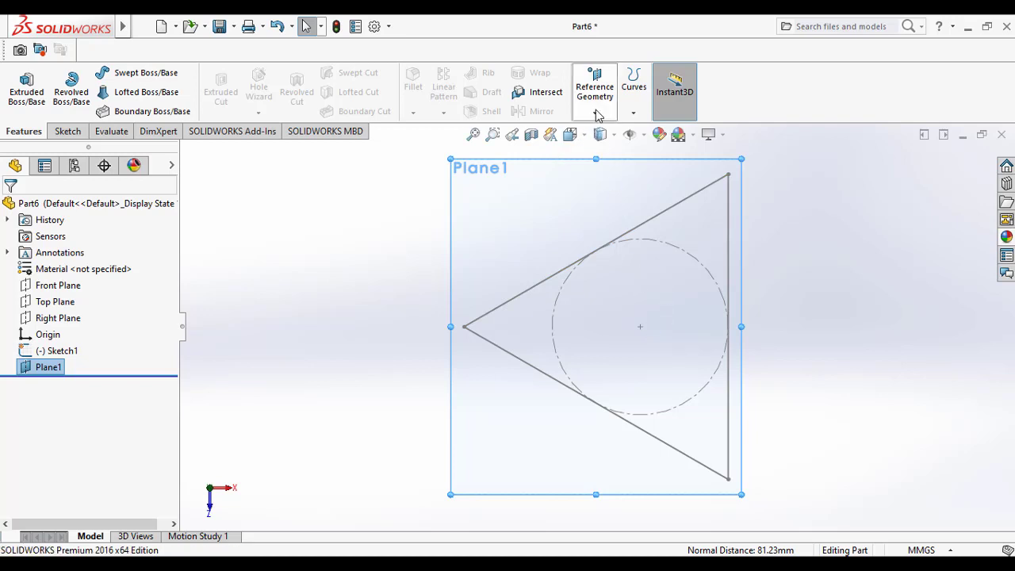
pyautogui.click(594, 87)
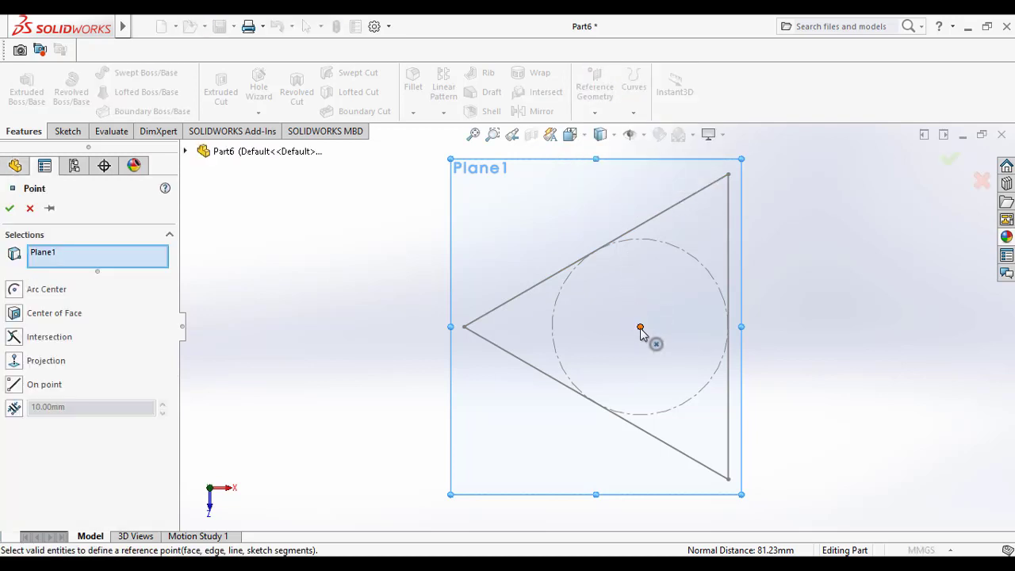
pyautogui.click(640, 327)
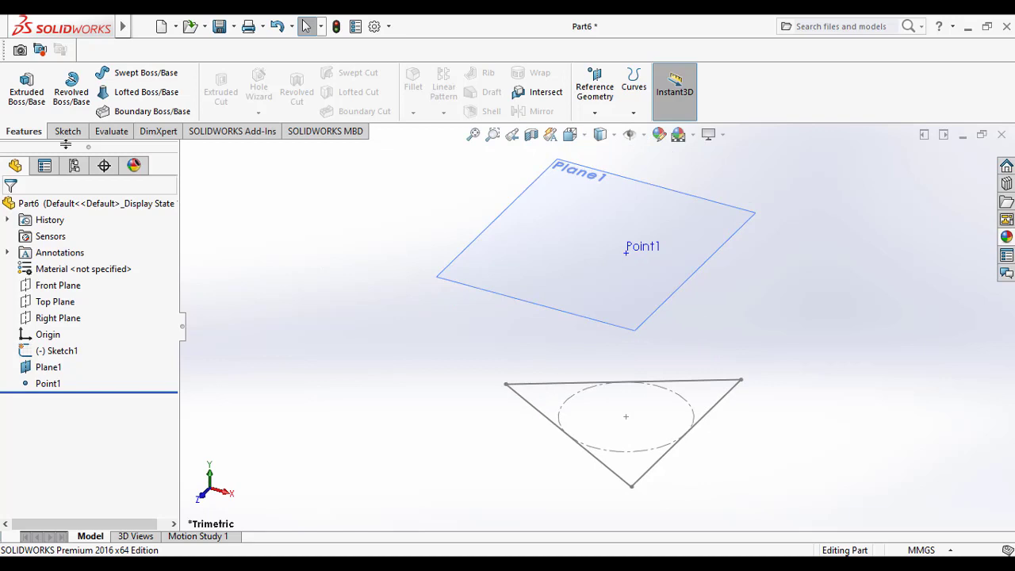
pyautogui.moveTo(145, 92)
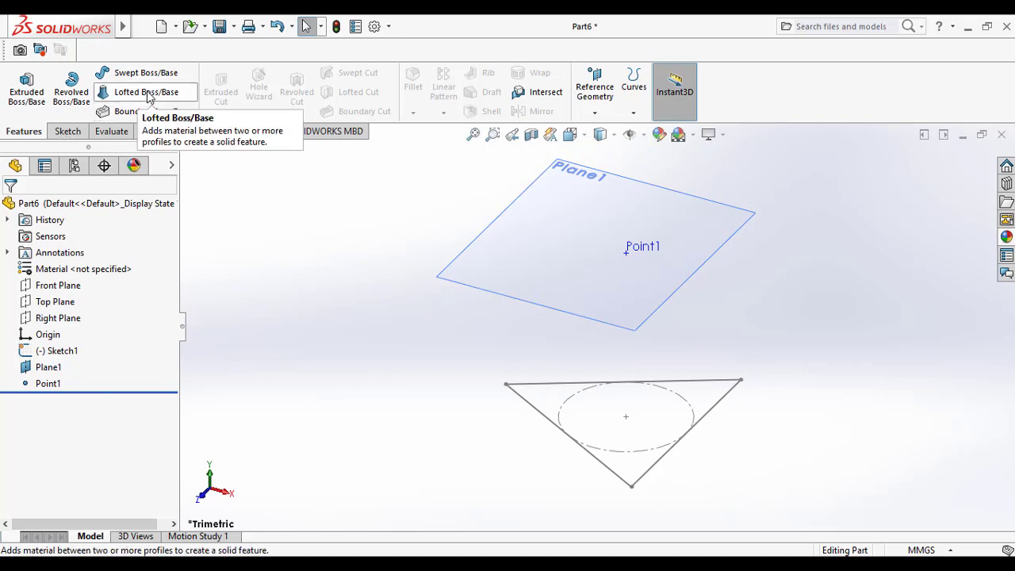
# Loft Sketch1 to Point1 into Loft1, then show the Trimetric view.
pyautogui.click(145, 92)
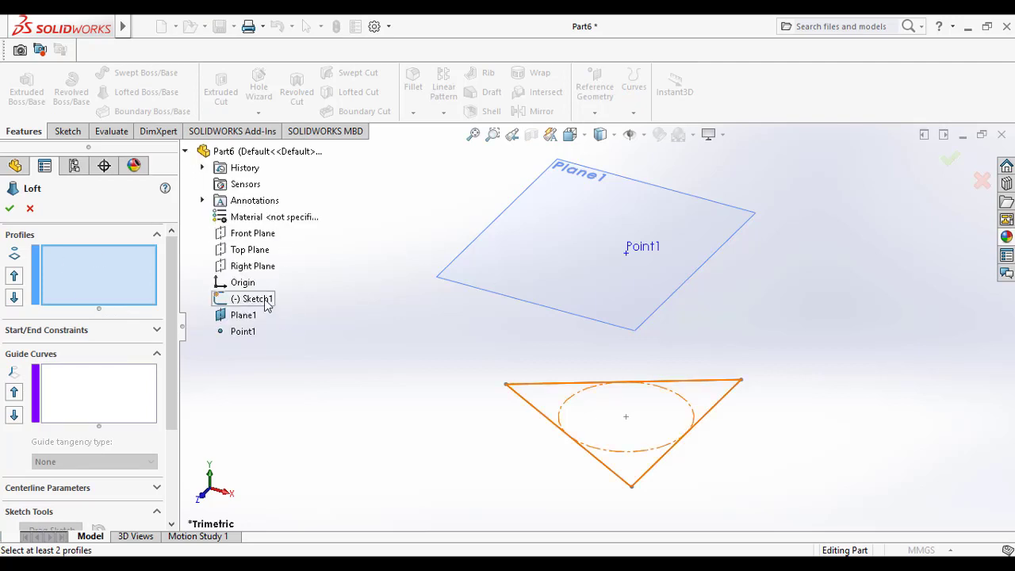
pyautogui.click(256, 298)
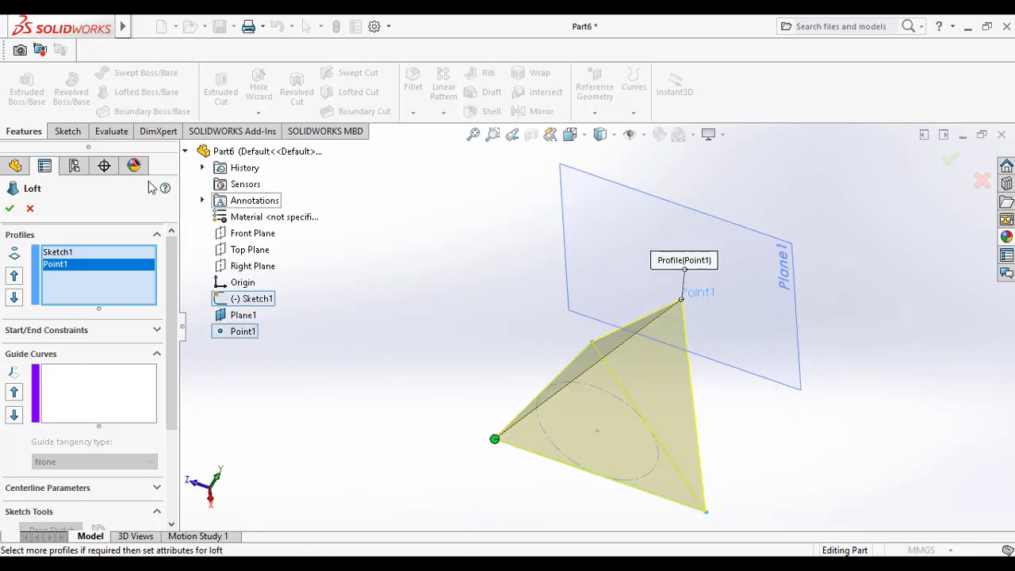
pyautogui.click(9, 208)
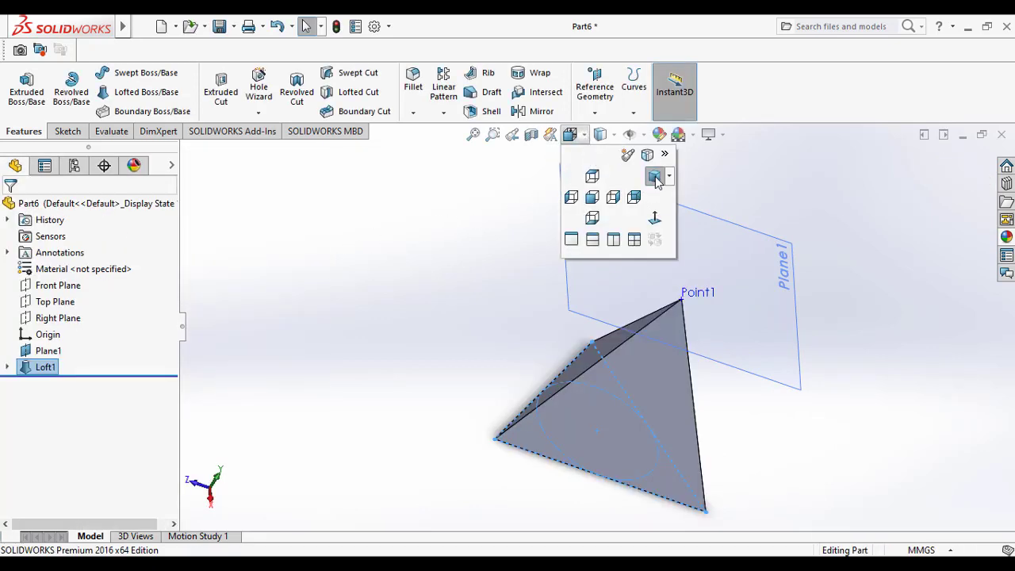
pyautogui.click(592, 197)
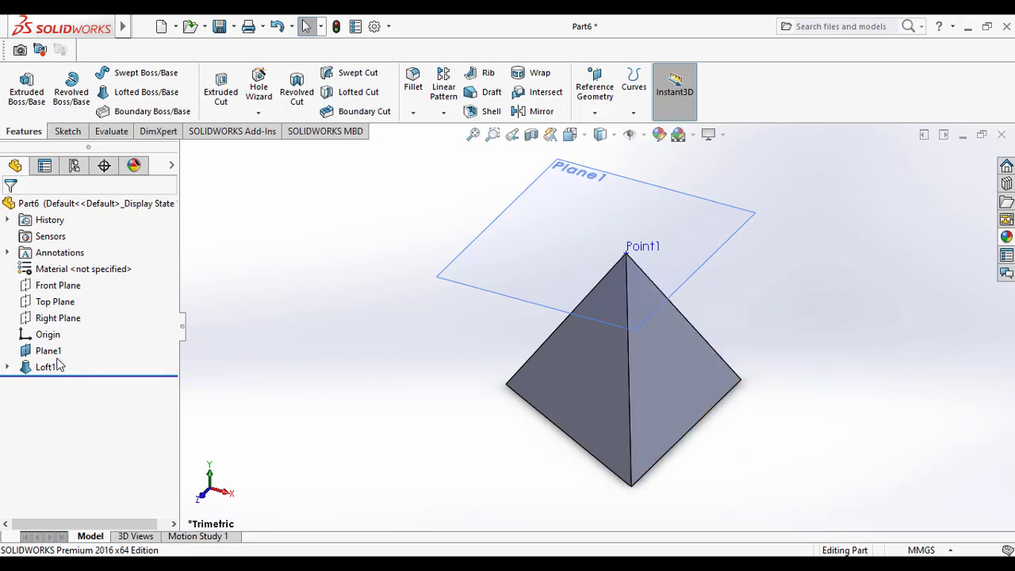
# Hide Plane1, then expand Loft1 and hide Point1.
pyautogui.rightClick(48, 351)
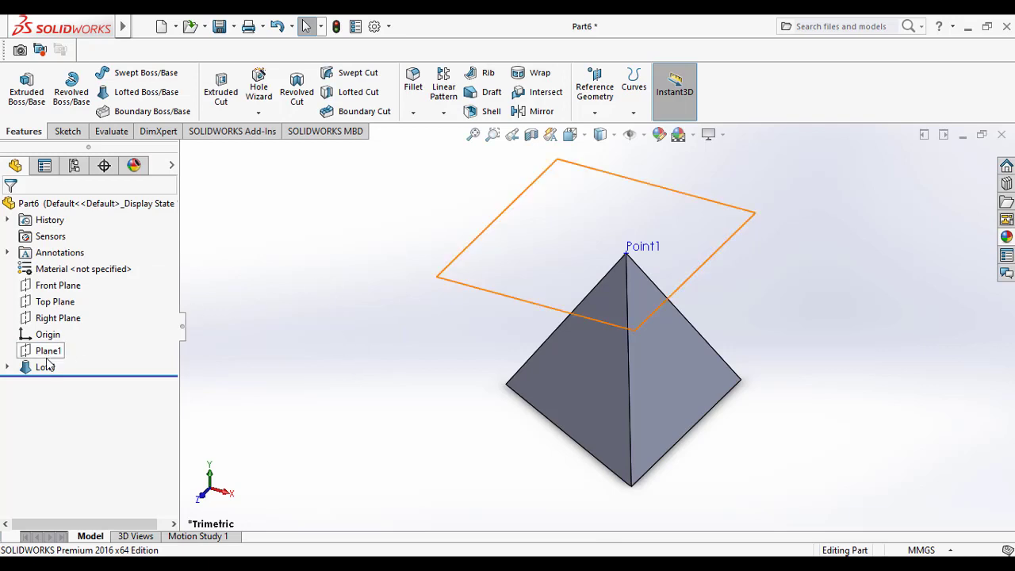
pyautogui.click(45, 366)
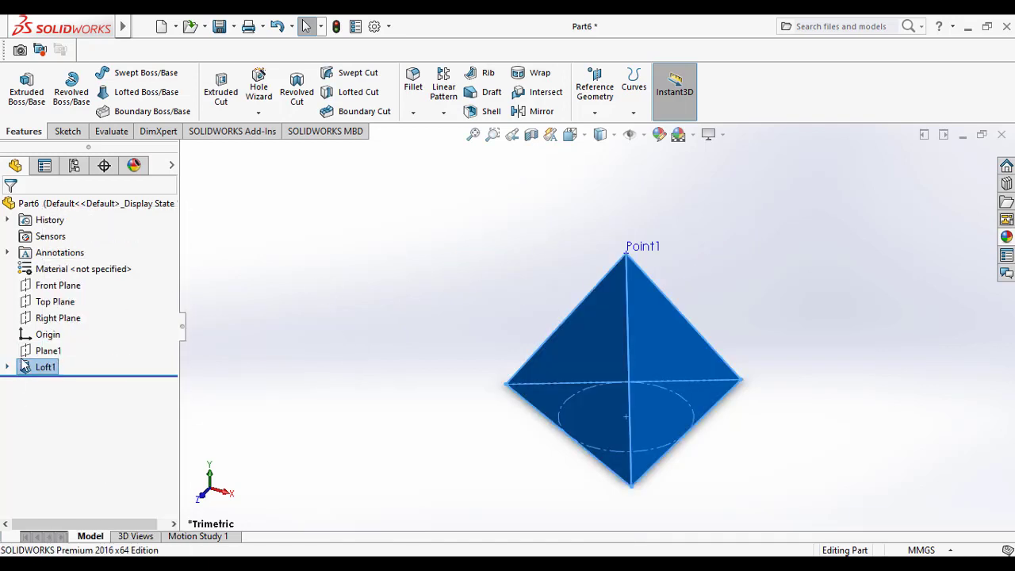
pyautogui.click(7, 367)
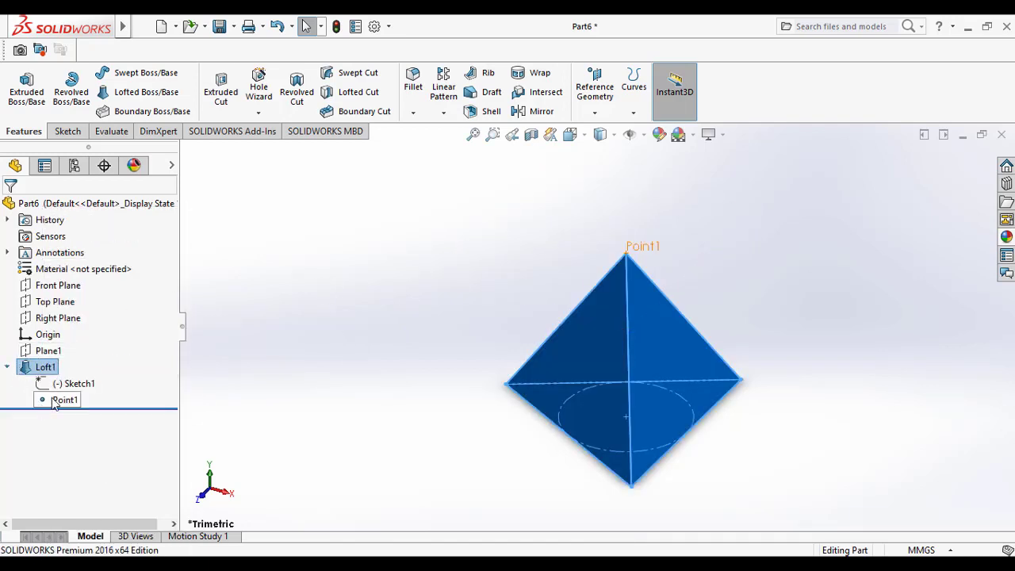
pyautogui.click(324, 303)
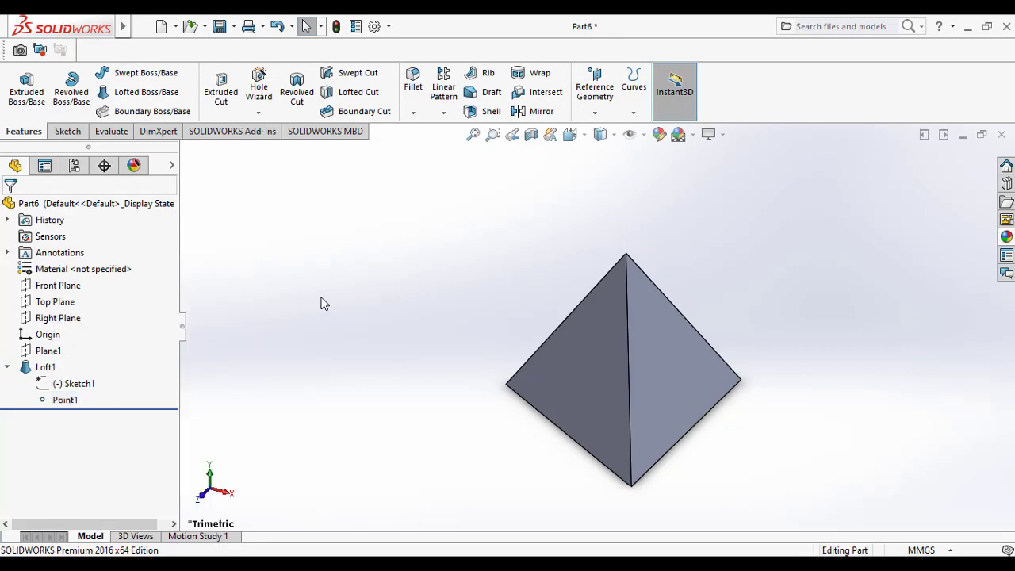
pyautogui.moveTo(904, 164)
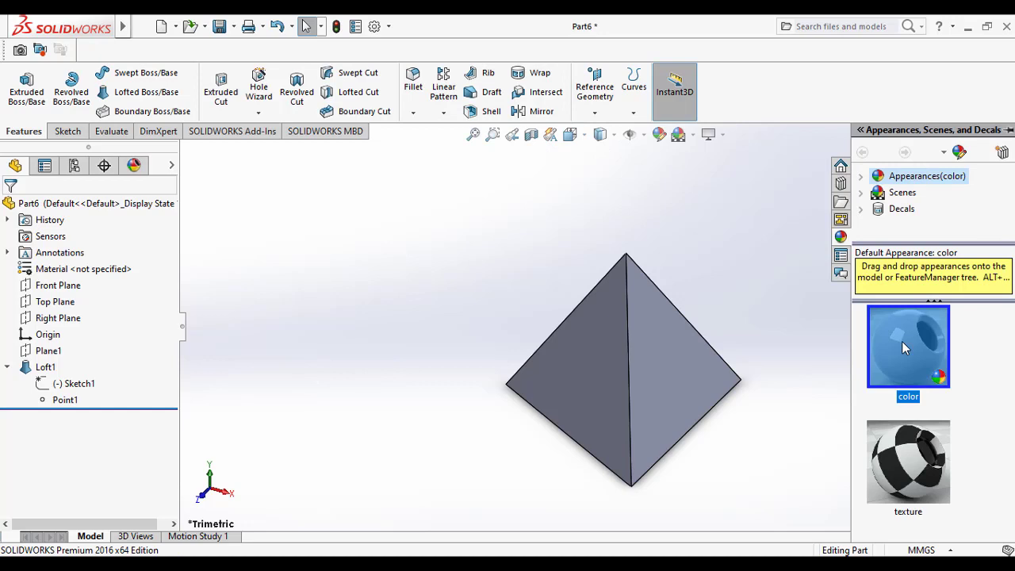
# Close the task pane and select the 'color' appearance on Part6 in the DisplayManager.
pyautogui.click(58, 285)
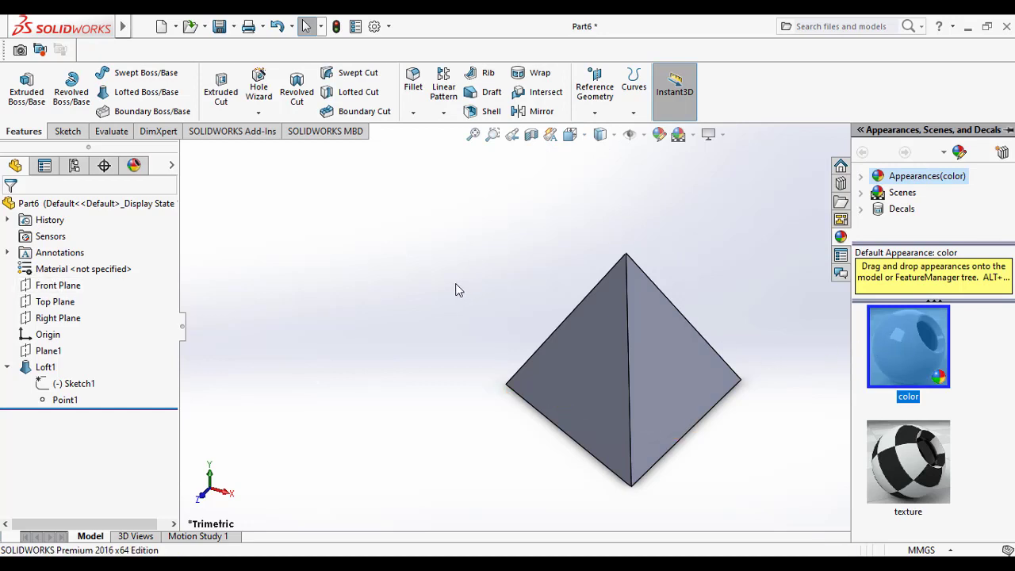
pyautogui.moveTo(455, 285)
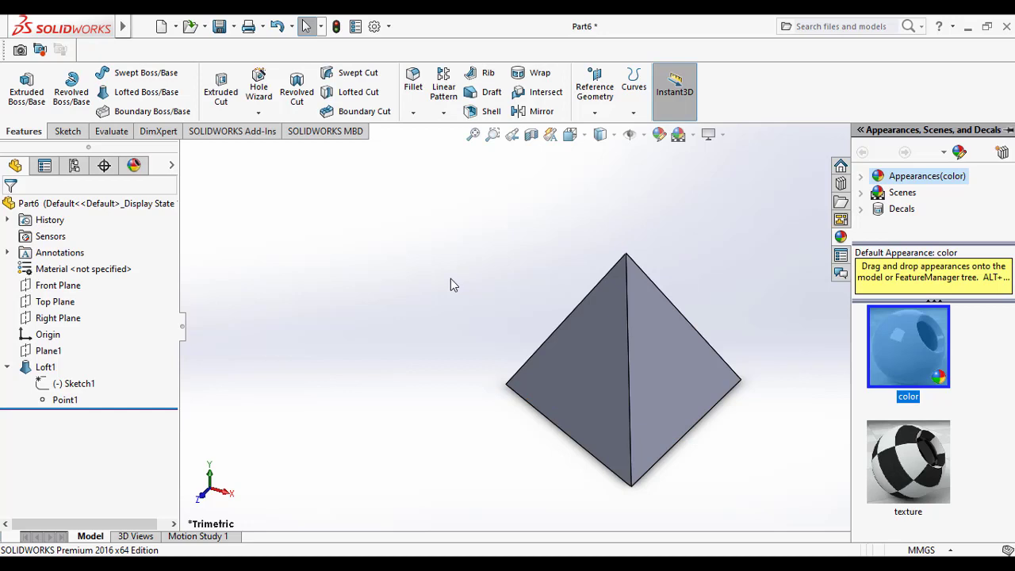
pyautogui.moveTo(457, 311)
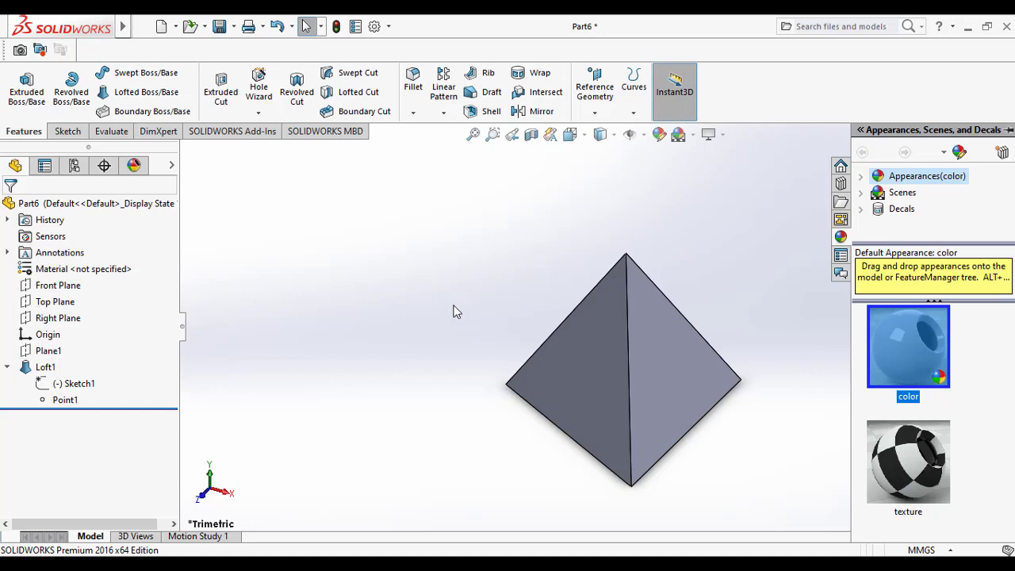
pyautogui.moveTo(63, 357)
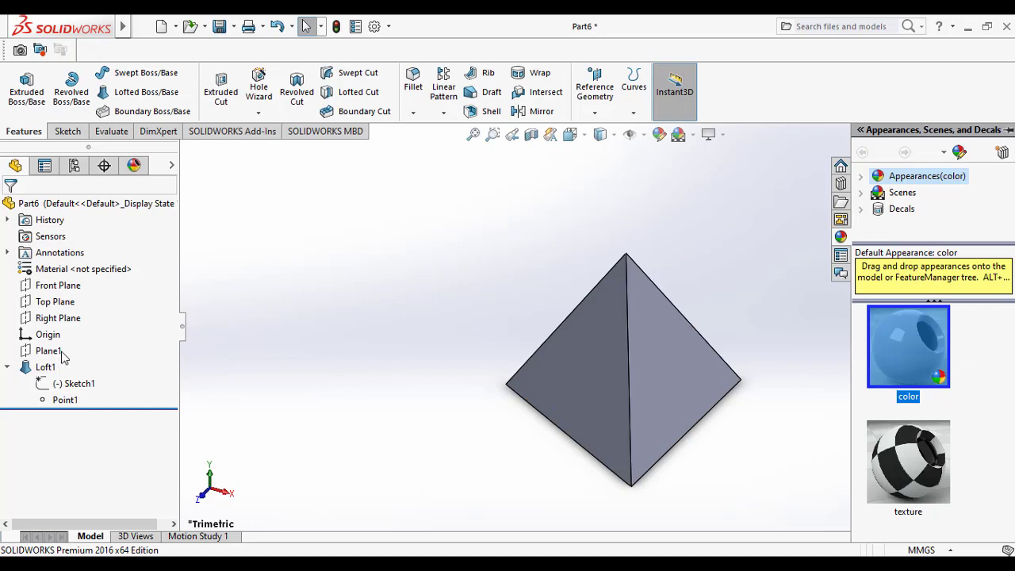
pyautogui.click(133, 165)
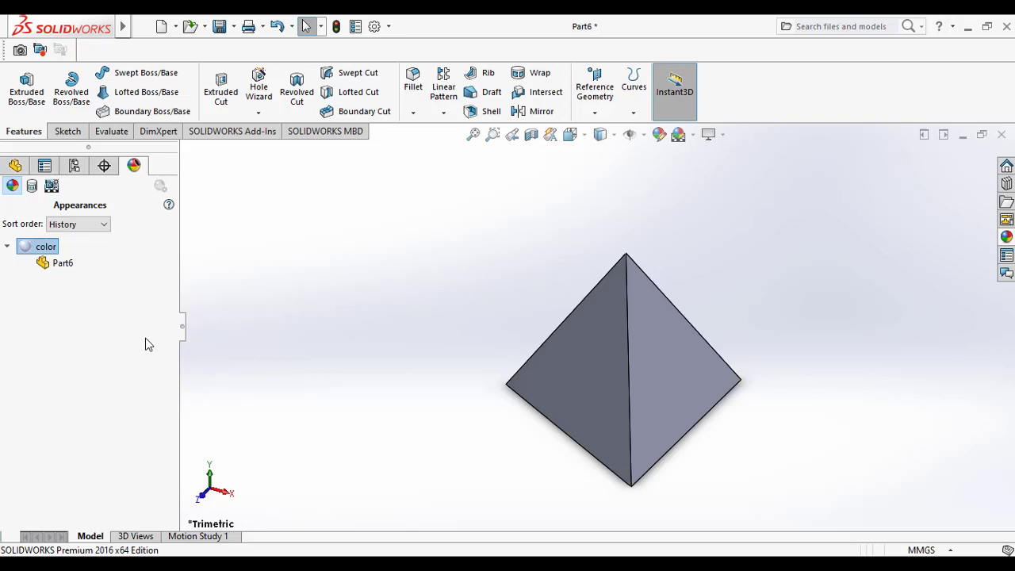
pyautogui.click(45, 246)
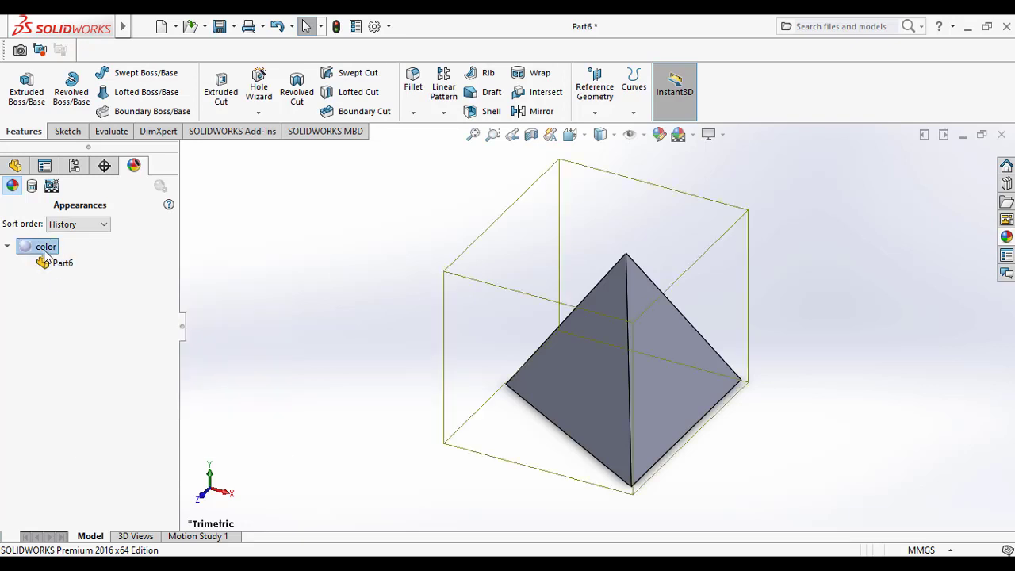